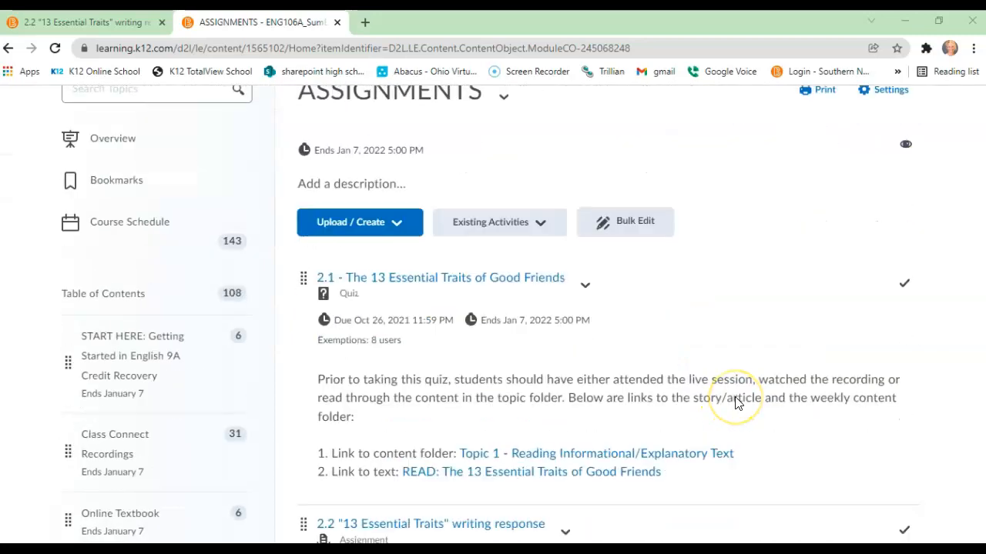
scroll("down", 3)
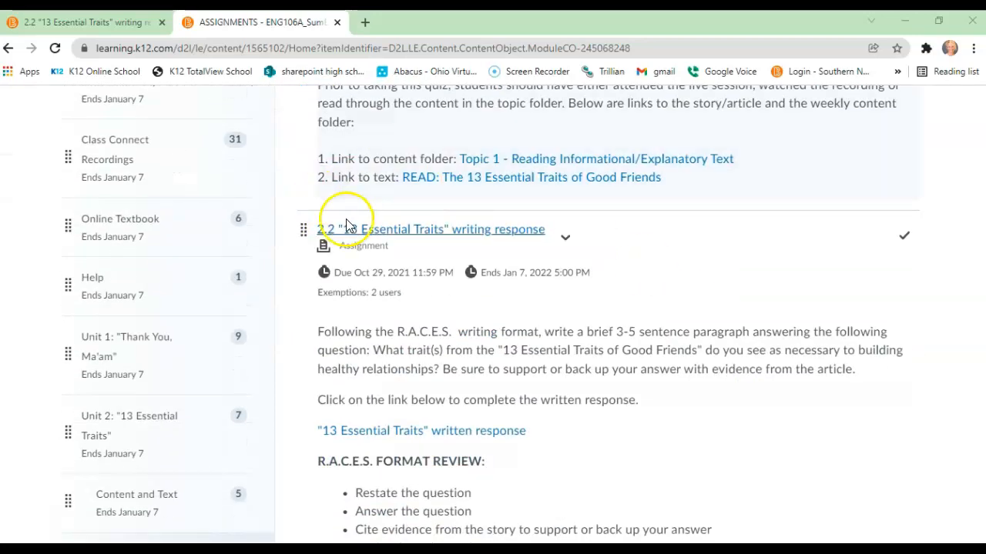
mouse_move(539, 239)
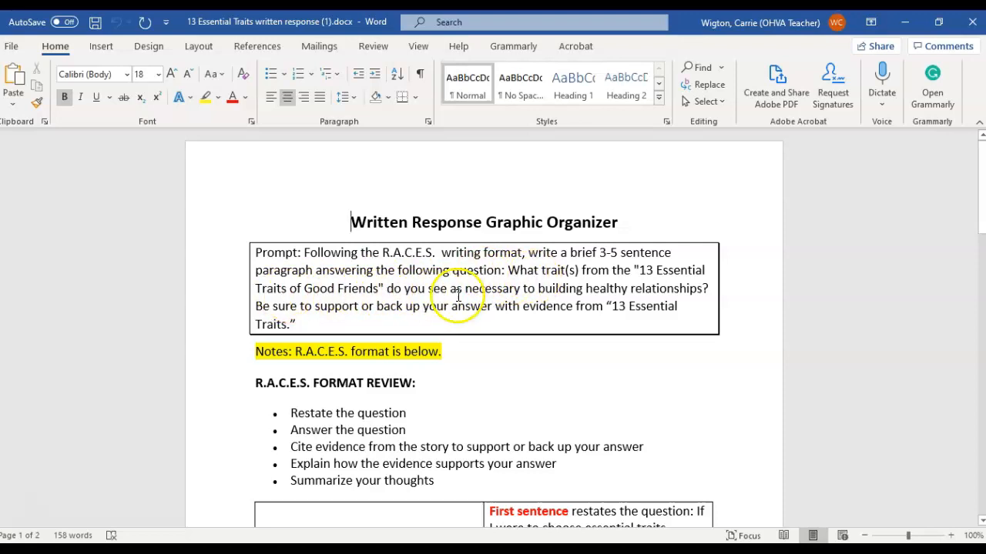
mouse_move(701, 296)
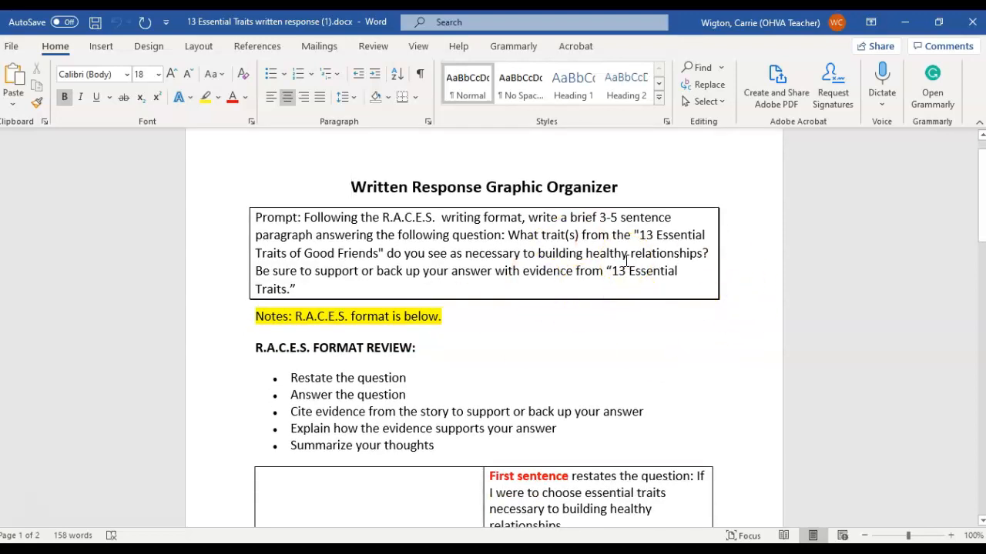
scroll("down", 3)
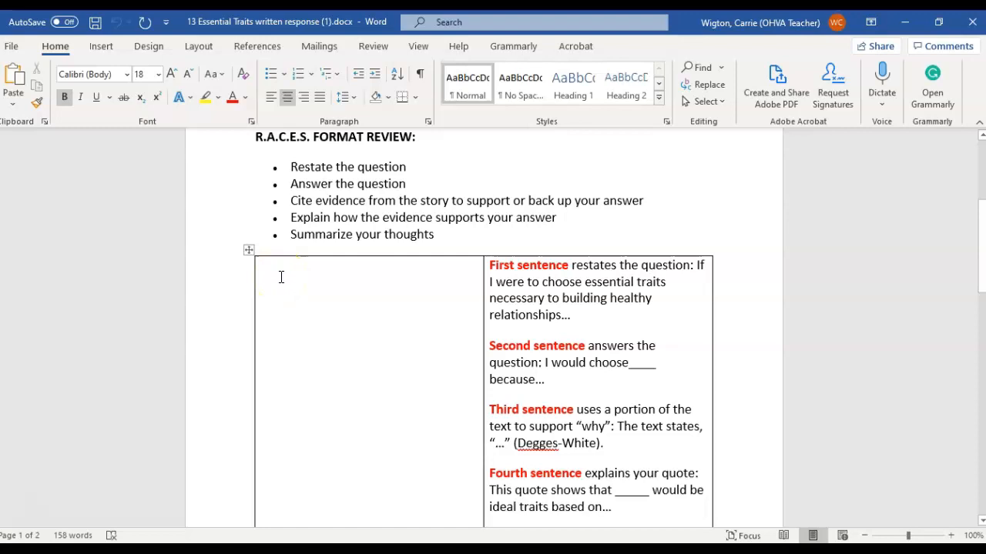
mouse_move(459, 283)
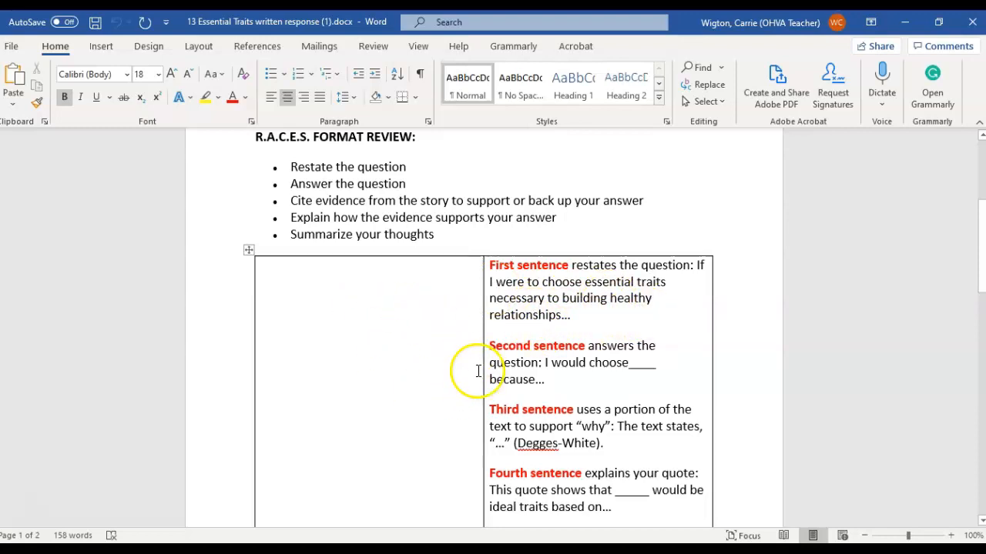
mouse_move(377, 291)
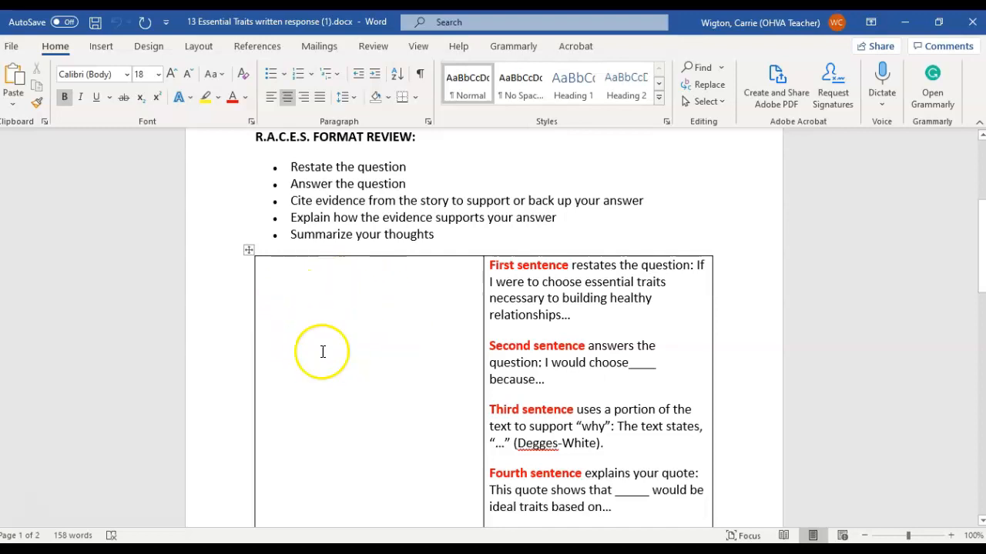
mouse_move(515, 456)
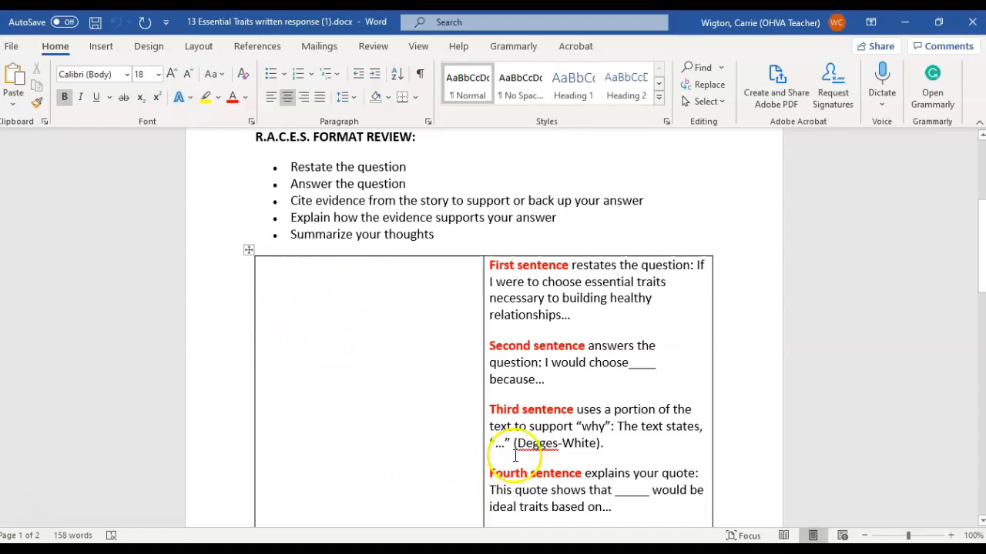
scroll("down", 3)
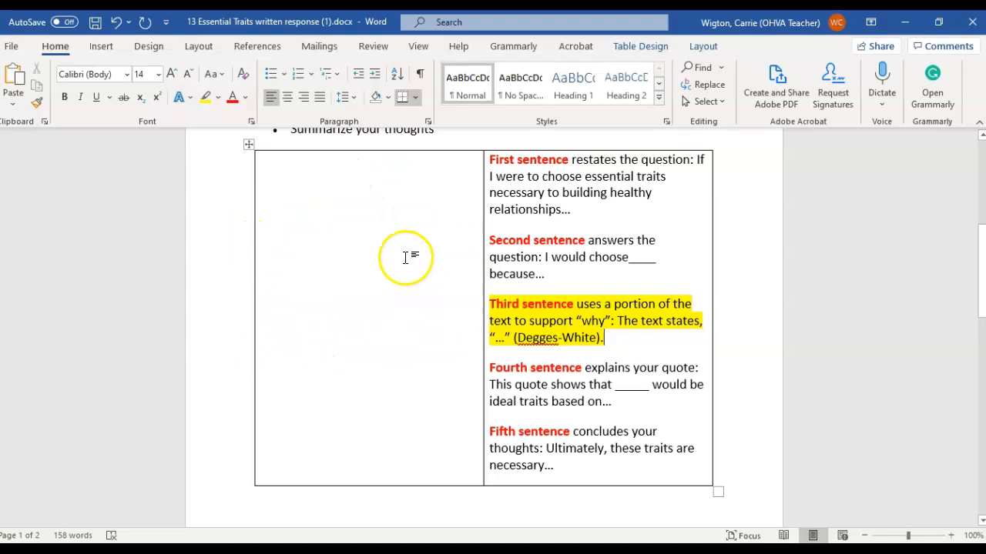
scroll("down", 3)
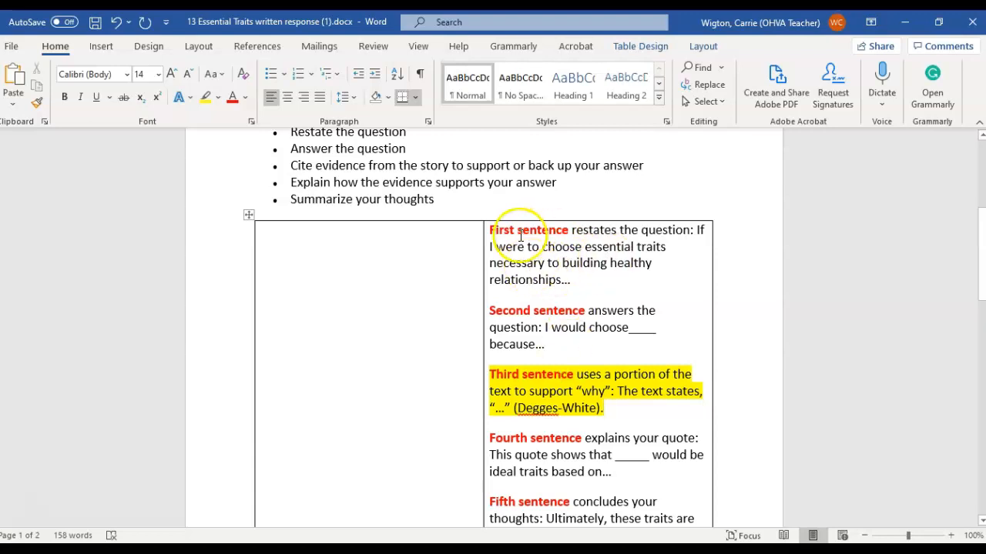
mouse_move(638, 271)
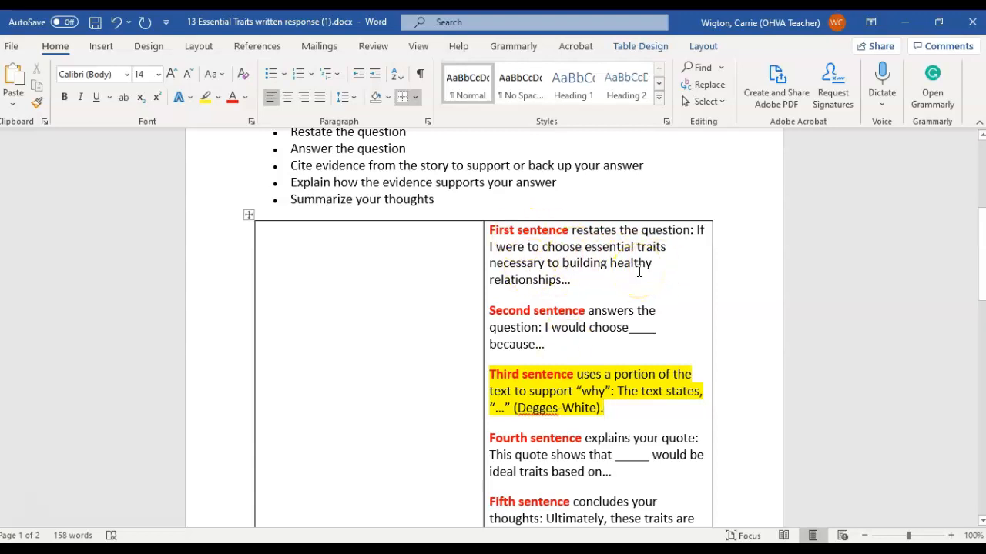